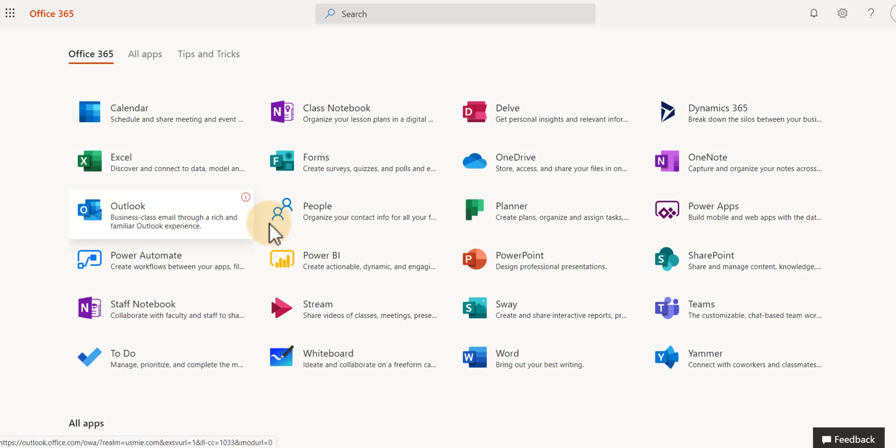
mouse_move(371, 315)
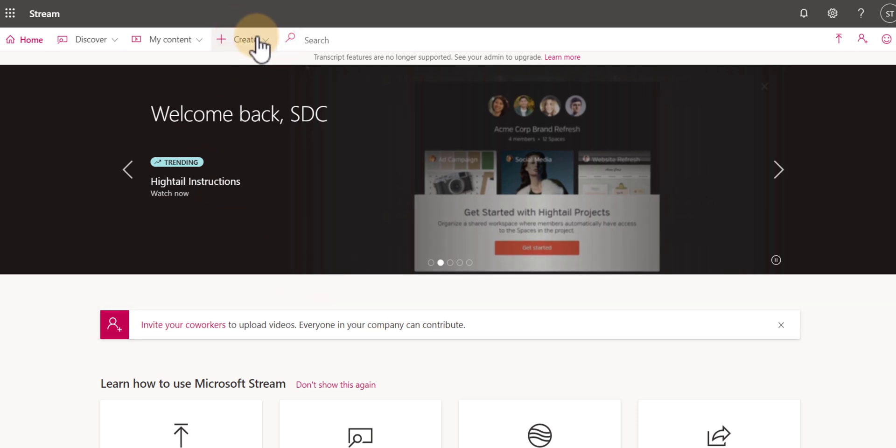
Launch Record screen from the Create menu and allow microphone and camera access.
click(245, 40)
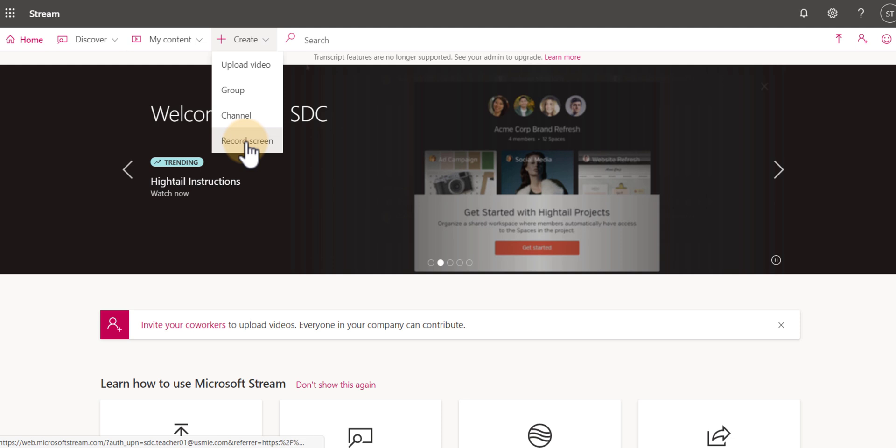
click(247, 140)
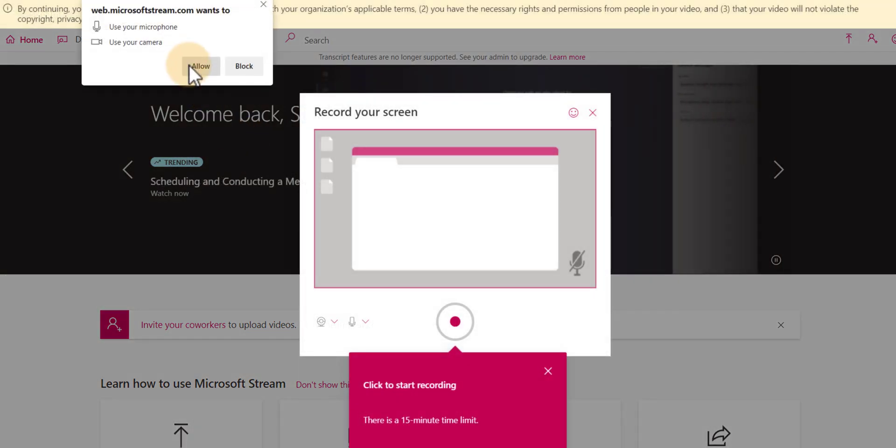
click(200, 65)
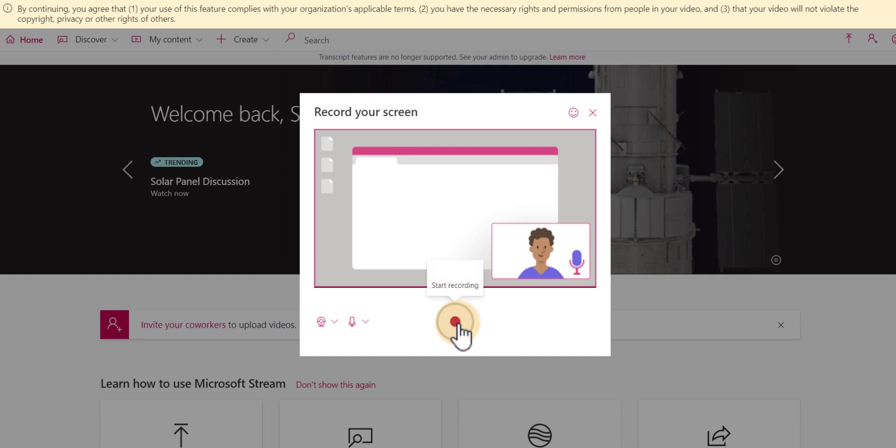
Start a recording that shares your entire screen, running to about 0:27.
click(456, 322)
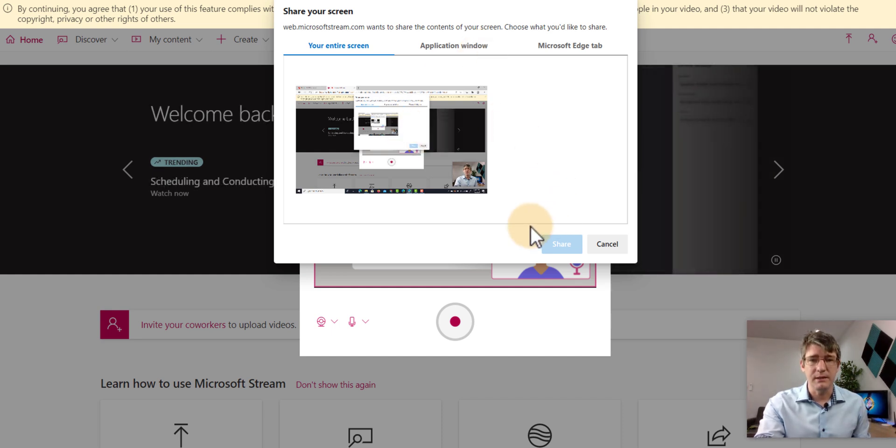
click(560, 244)
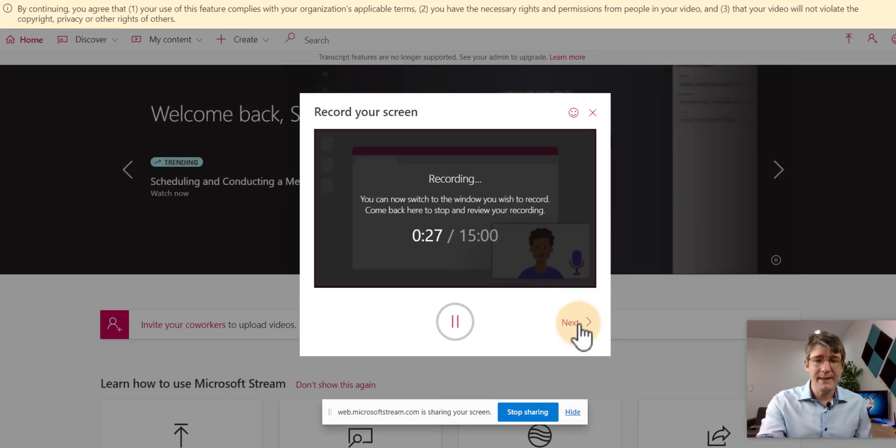
Stop at 27 seconds, play and pause the review preview, then start the upload to Stream.
click(578, 322)
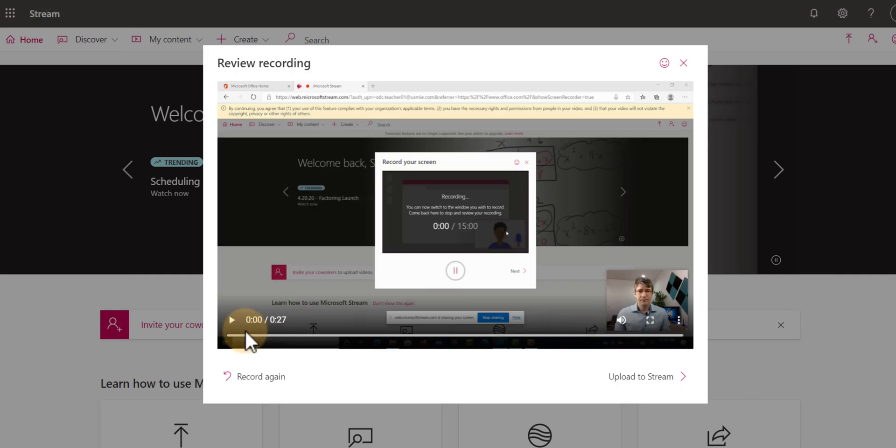
click(231, 319)
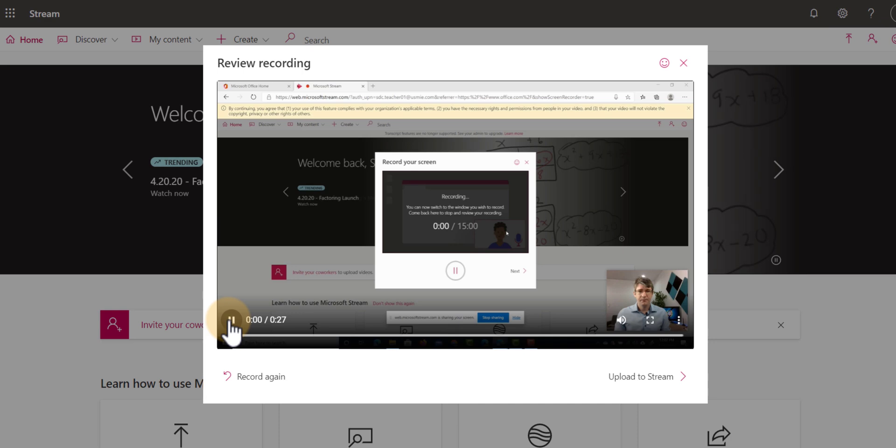
click(231, 319)
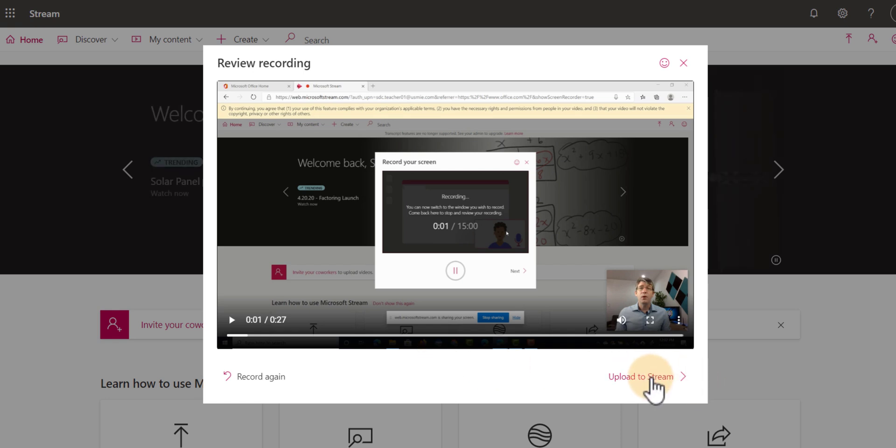
click(640, 377)
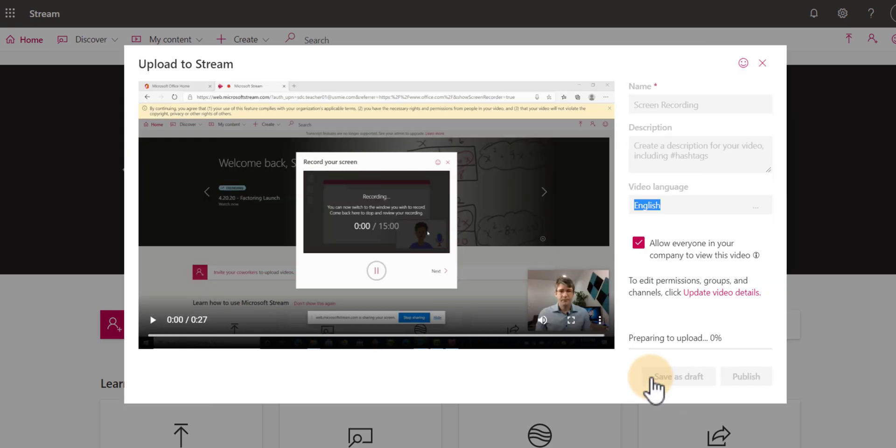
Rename the video 'Demo Video Screen recorder' and uncheck company-wide viewing.
click(677, 376)
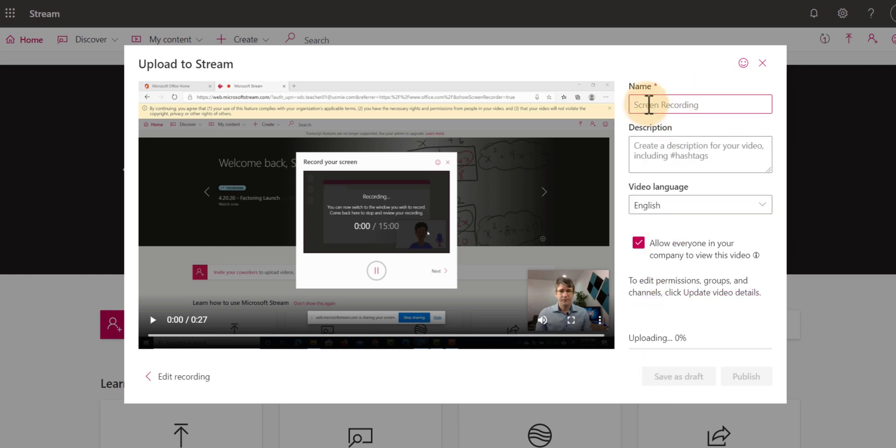
click(700, 154)
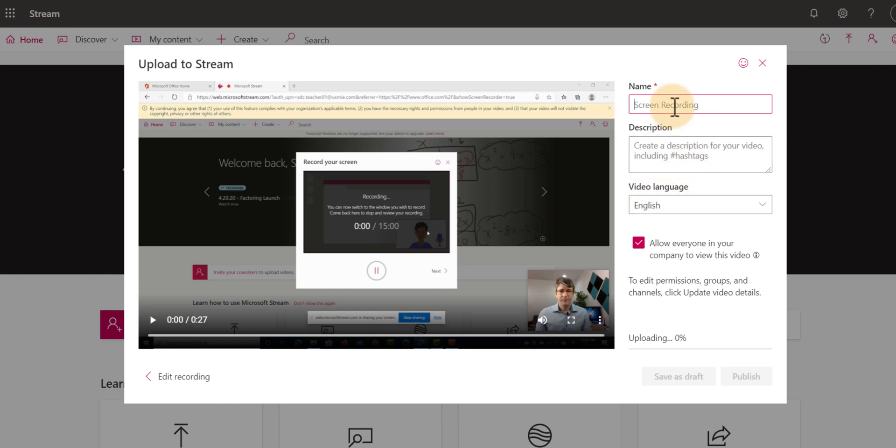
text(Demo Video Screen roc)
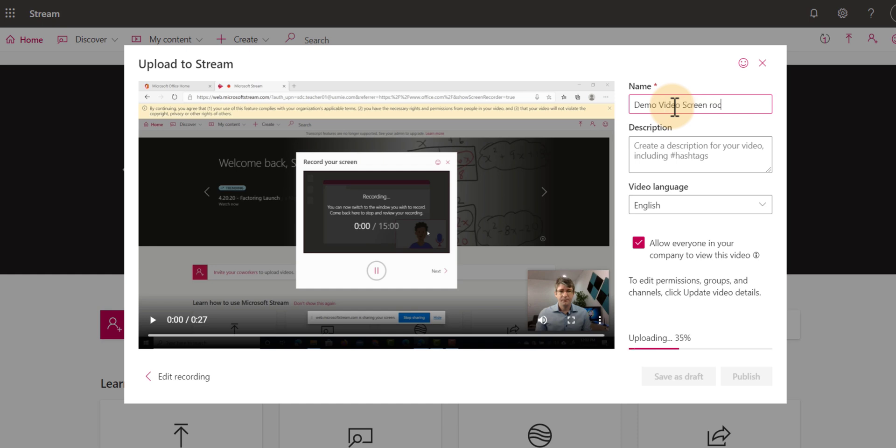
text(order)
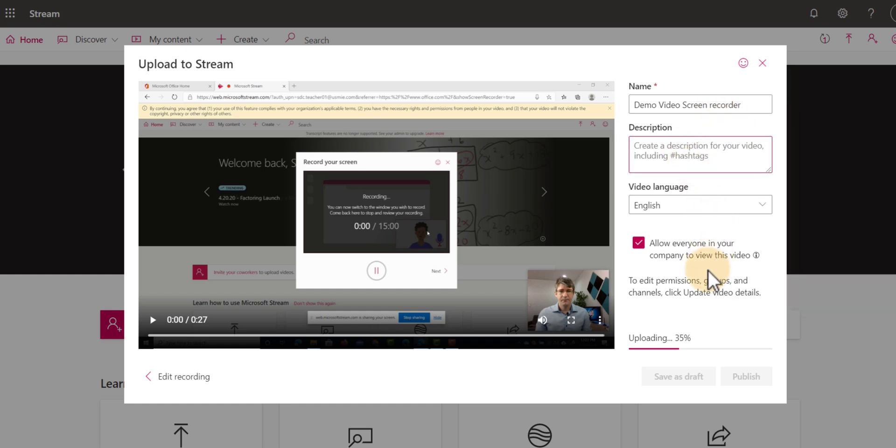
mouse_move(753, 255)
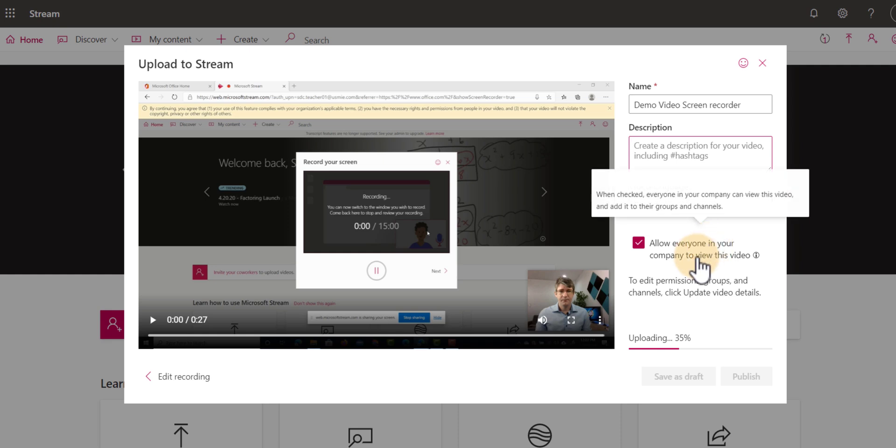
click(639, 242)
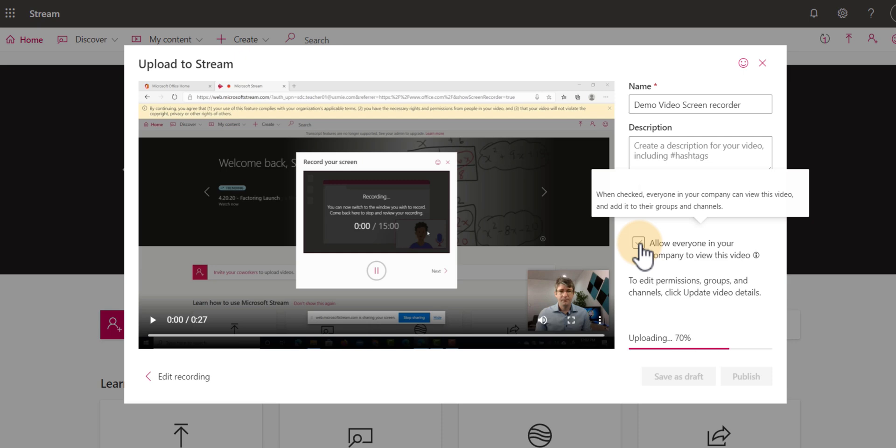
click(639, 244)
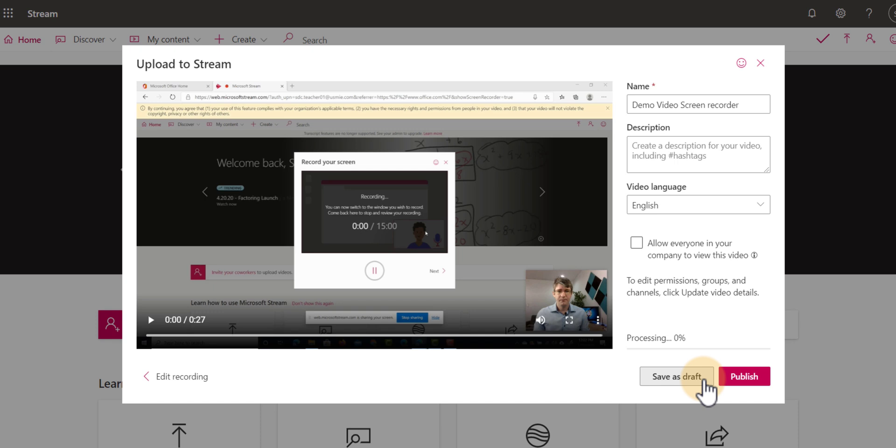
Publish 'Demo Video Screen recorder' with limited access and go to its video page.
click(744, 376)
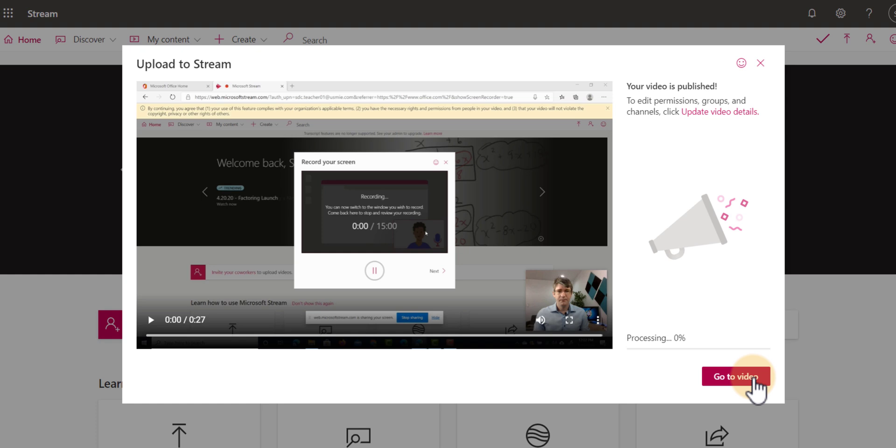
click(735, 376)
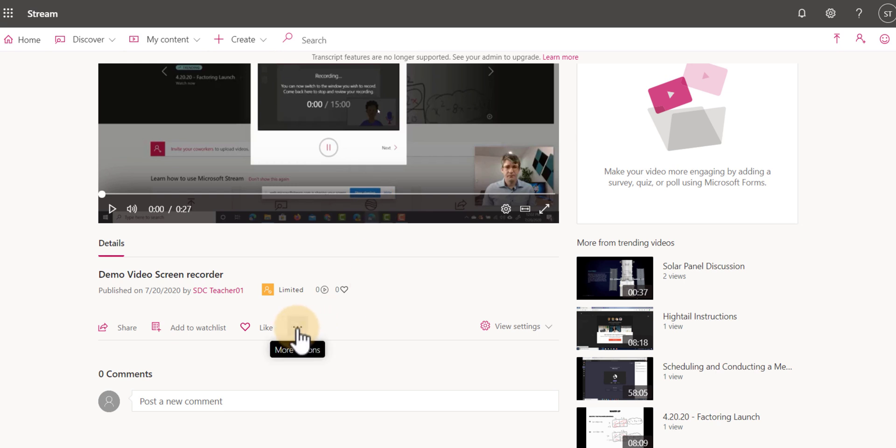
Open the video's More actions menu to reach the download option.
click(297, 327)
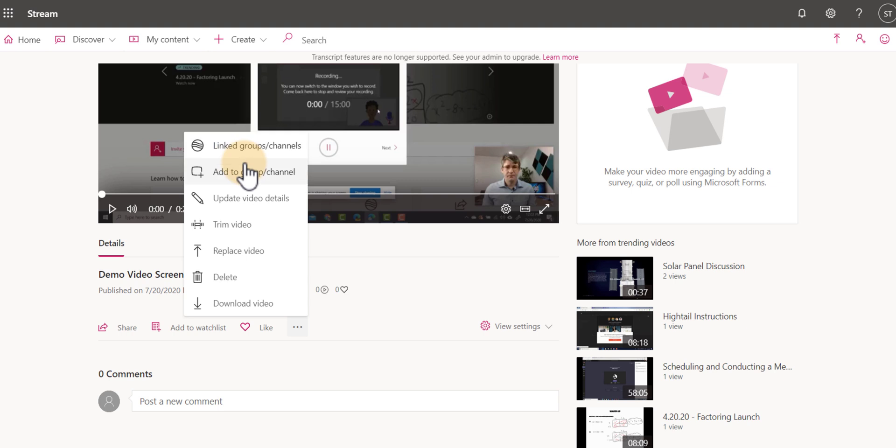
mouse_move(257, 308)
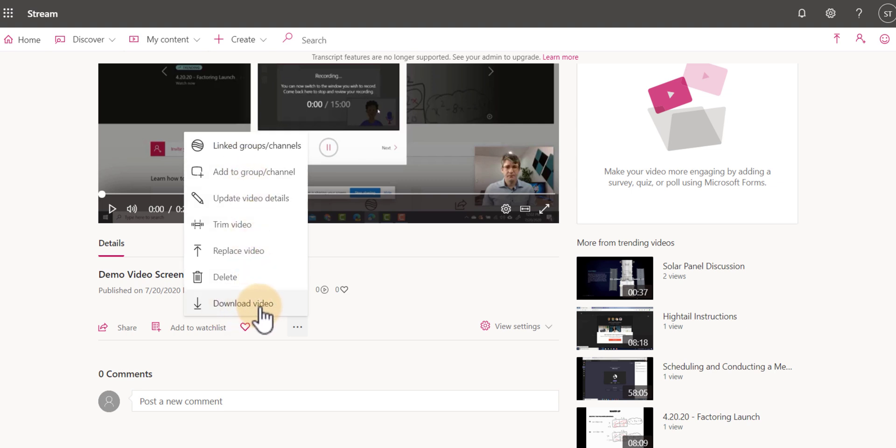